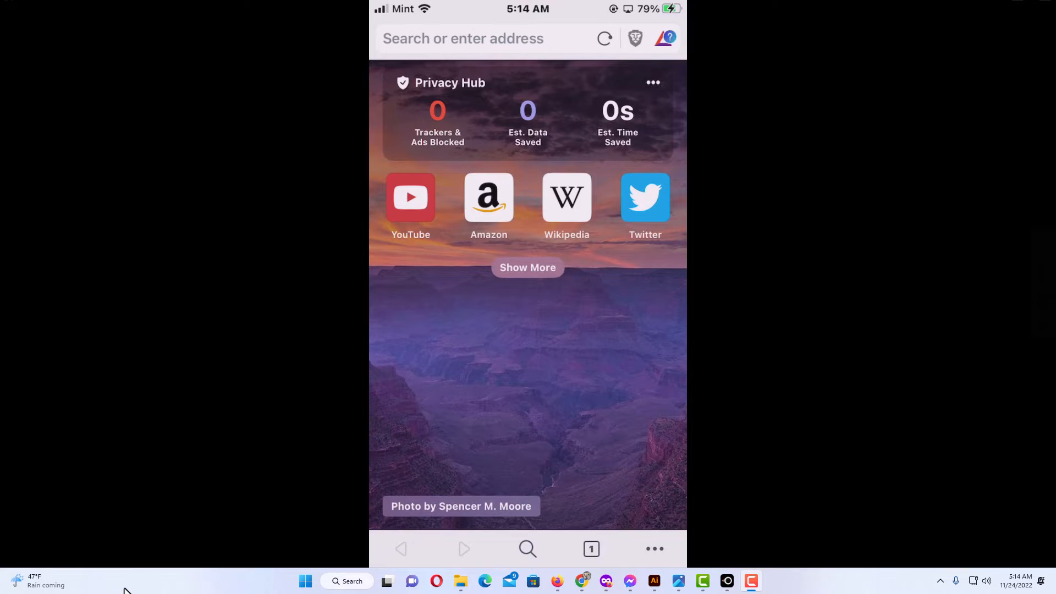
Step: Bring up Brave's main menu from the three-dot button in the bottom toolbar
click(653, 547)
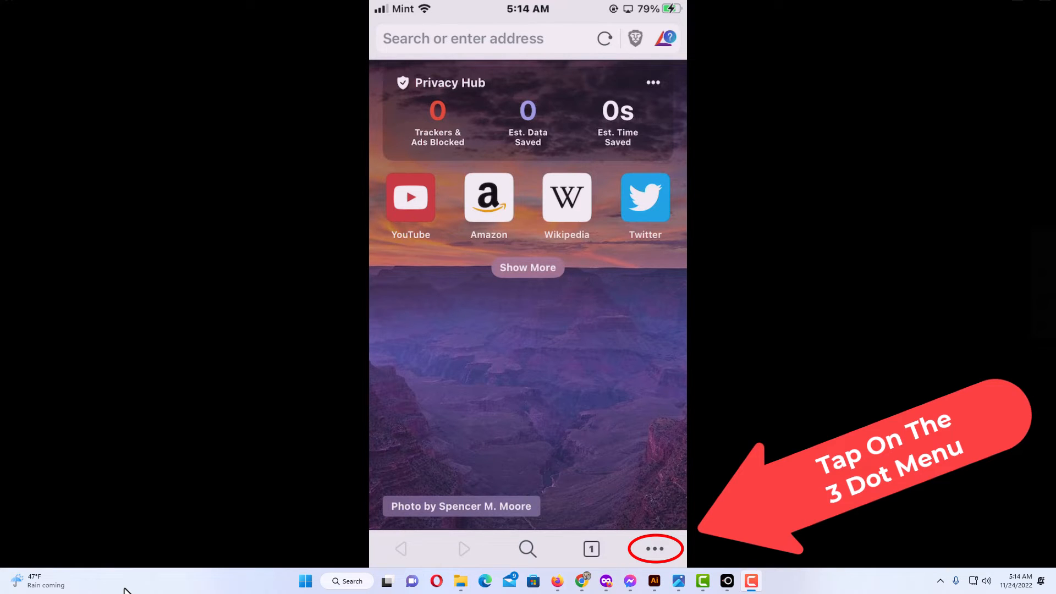
click(653, 547)
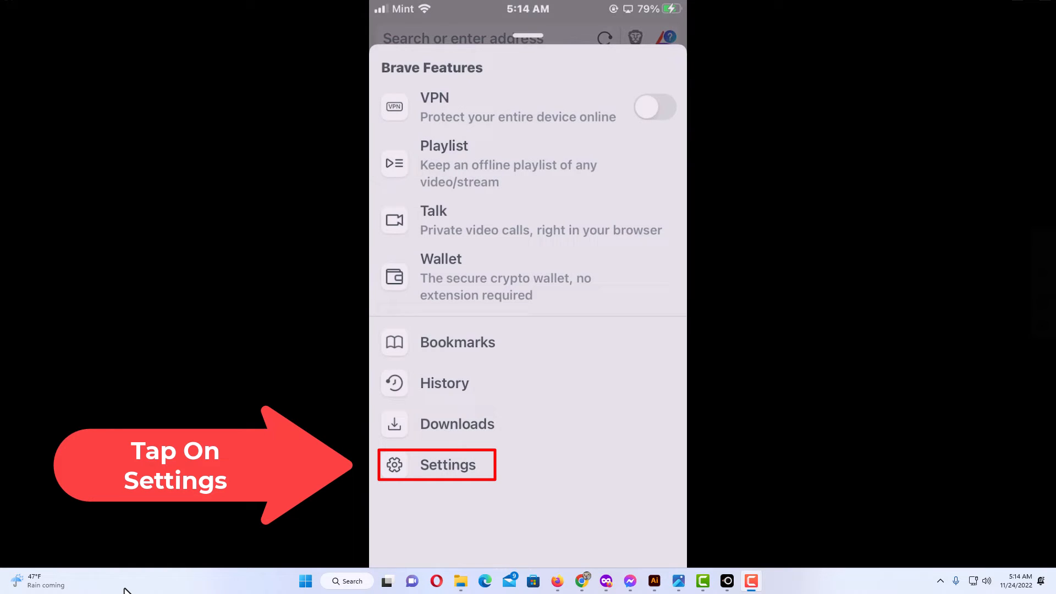
Step: Go to Settings from the menu sheet, showing the Features list
click(447, 464)
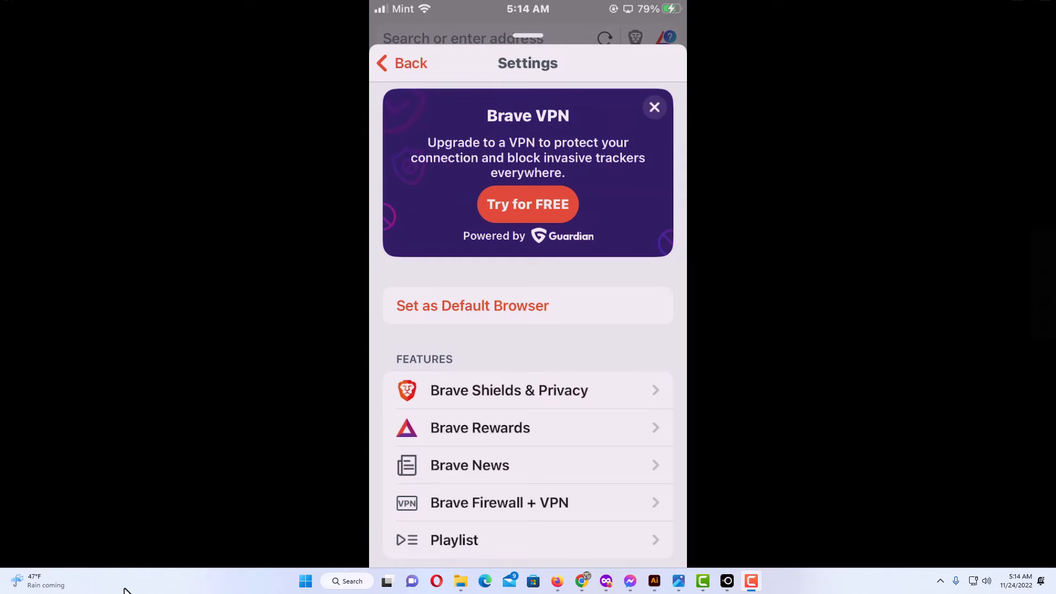
click(527, 389)
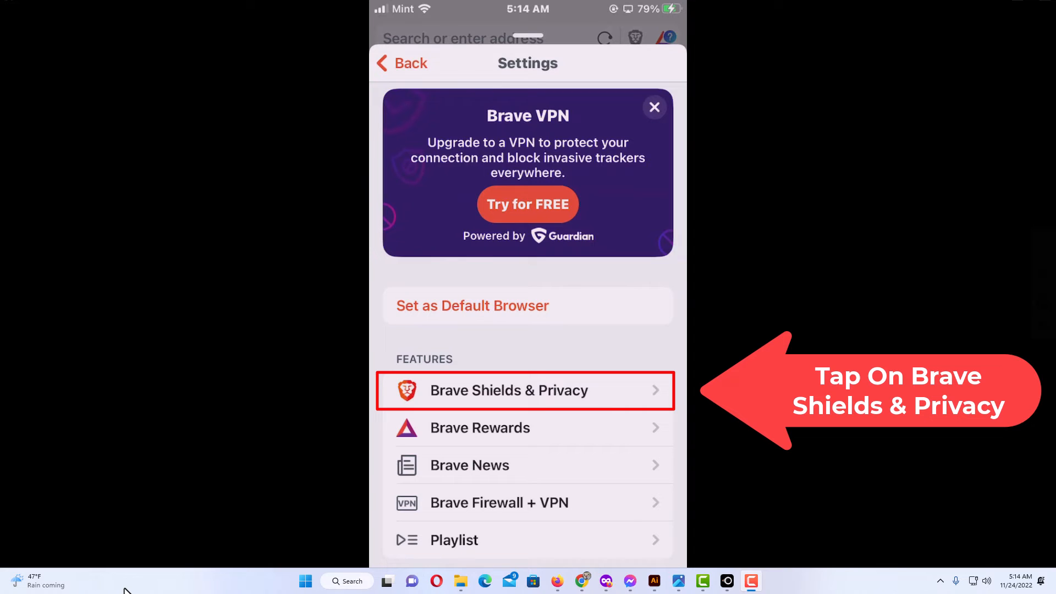
Step: Go into Brave Shields & Privacy, showing global defaults with Block Scripts off
click(523, 390)
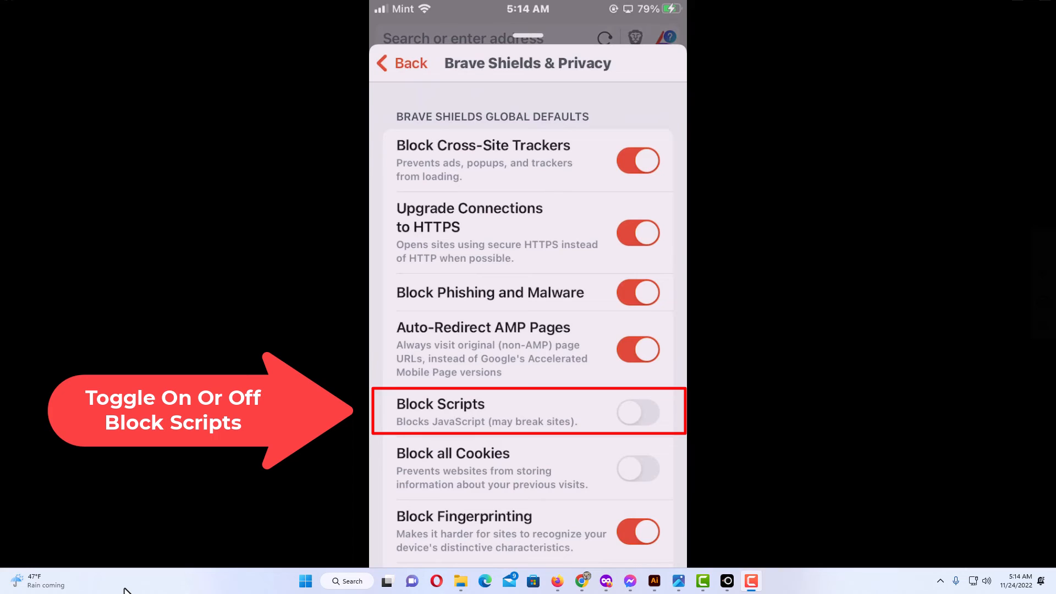
click(637, 412)
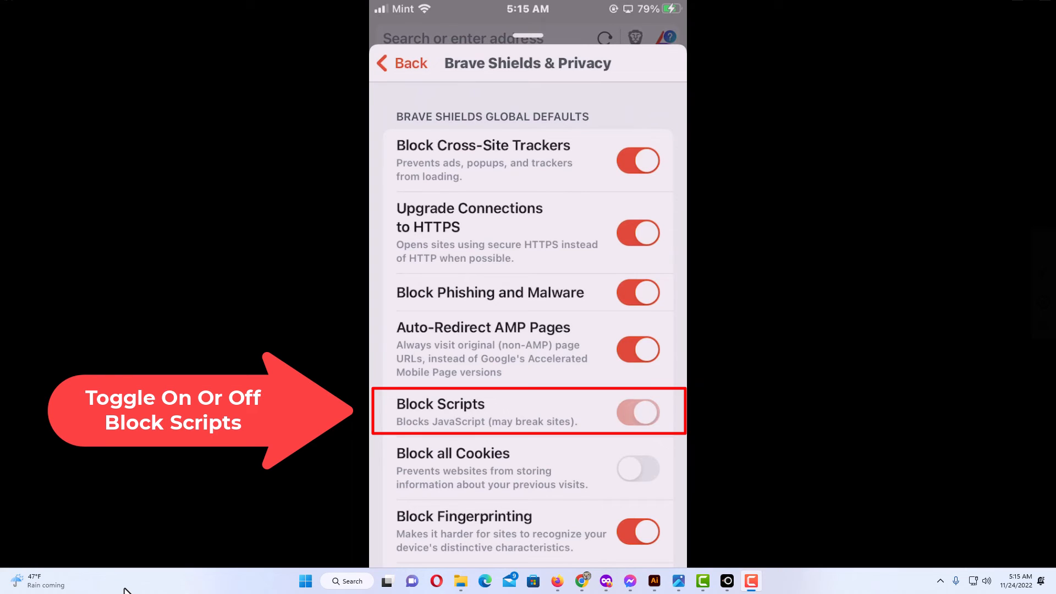
click(637, 411)
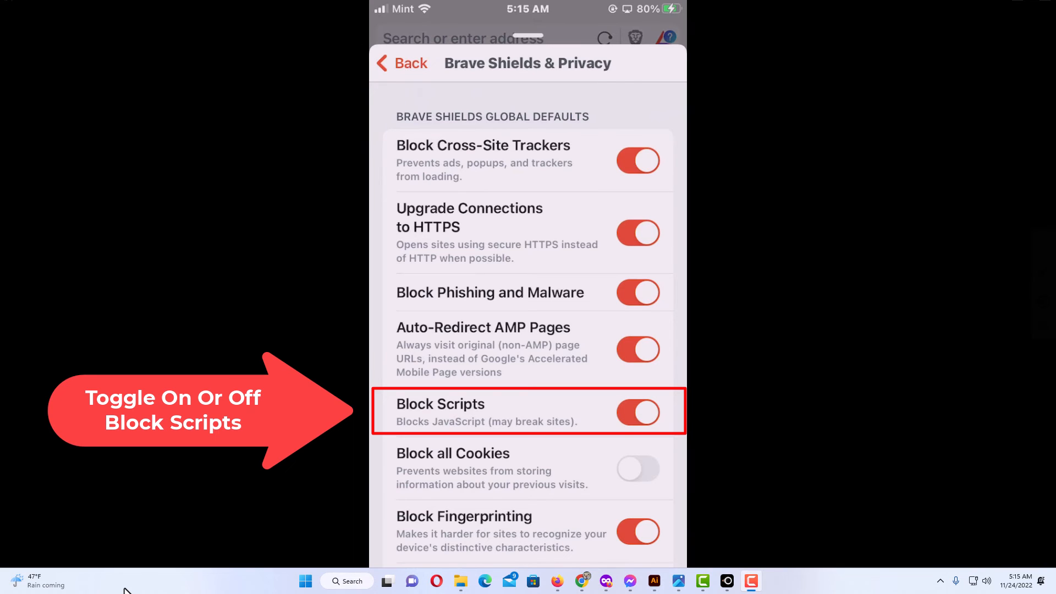
click(637, 413)
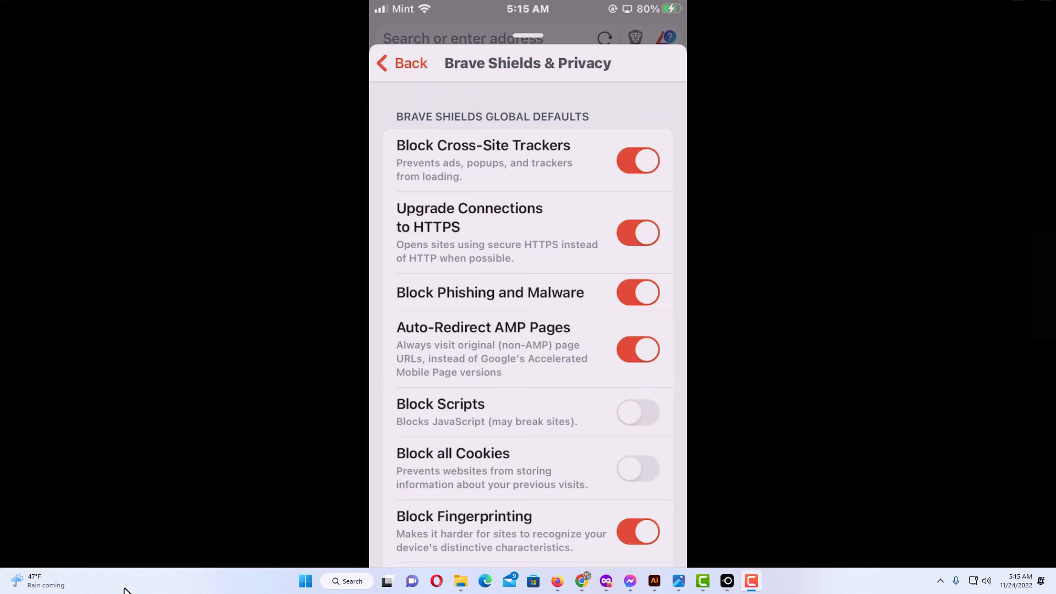